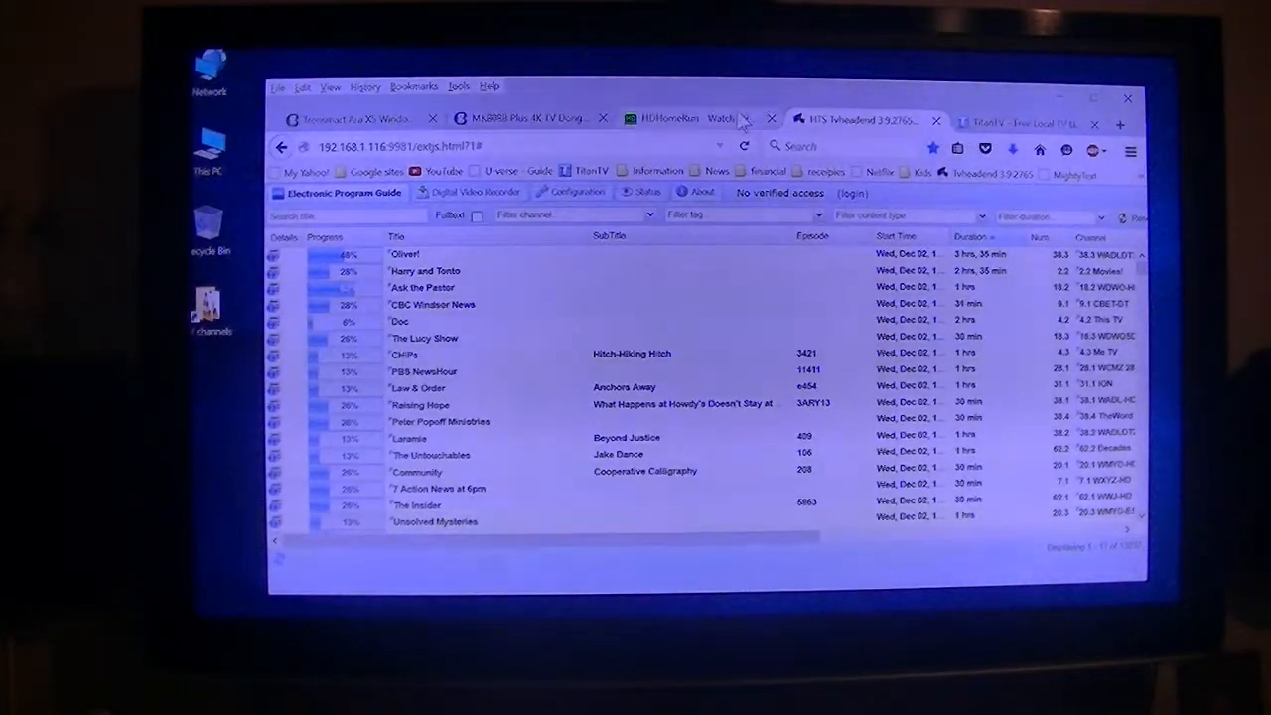
- Review SiliconDust's HDHomeRun comparison, then return to the Tvheadend program guide
left_click(685, 119)
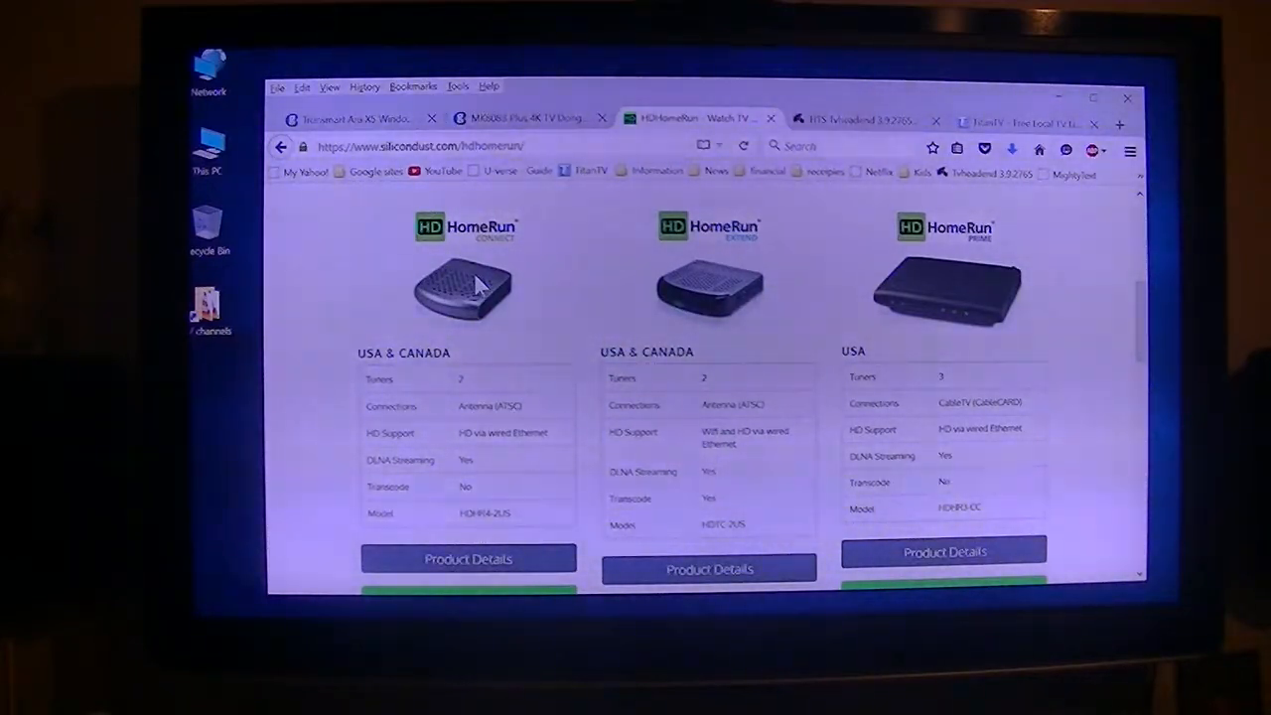
mouse_move(600, 282)
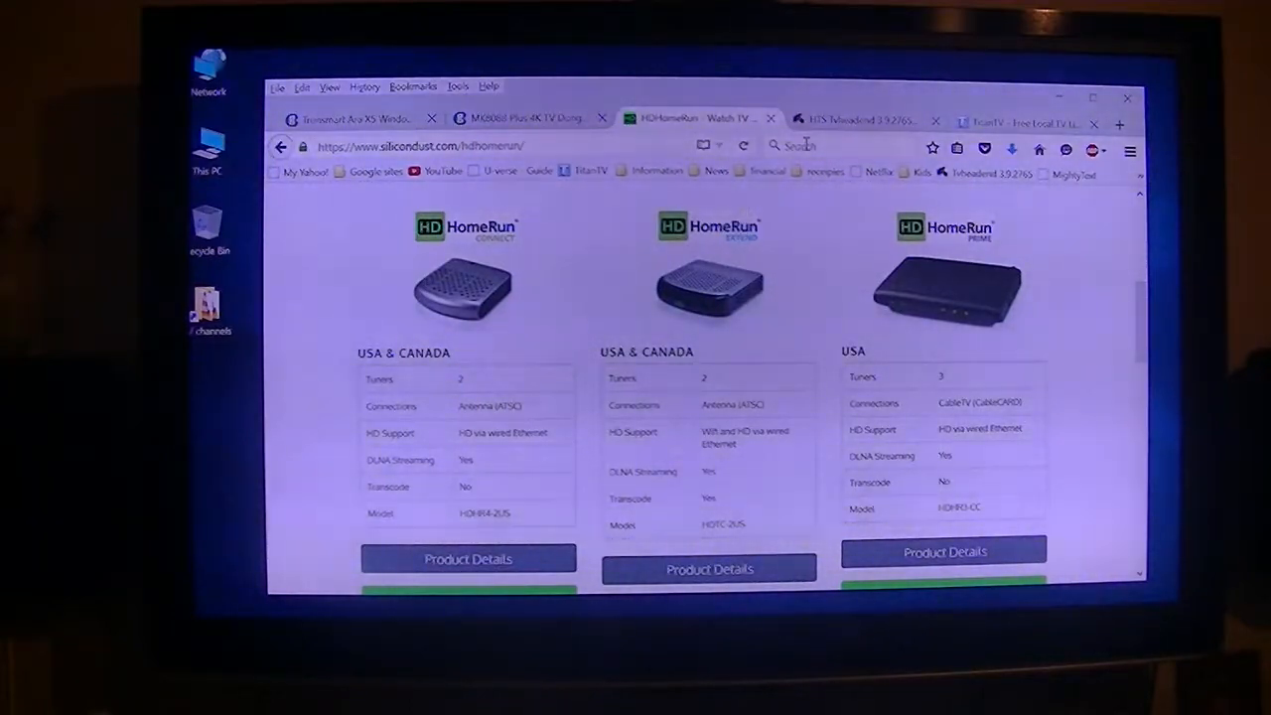
mouse_move(933, 290)
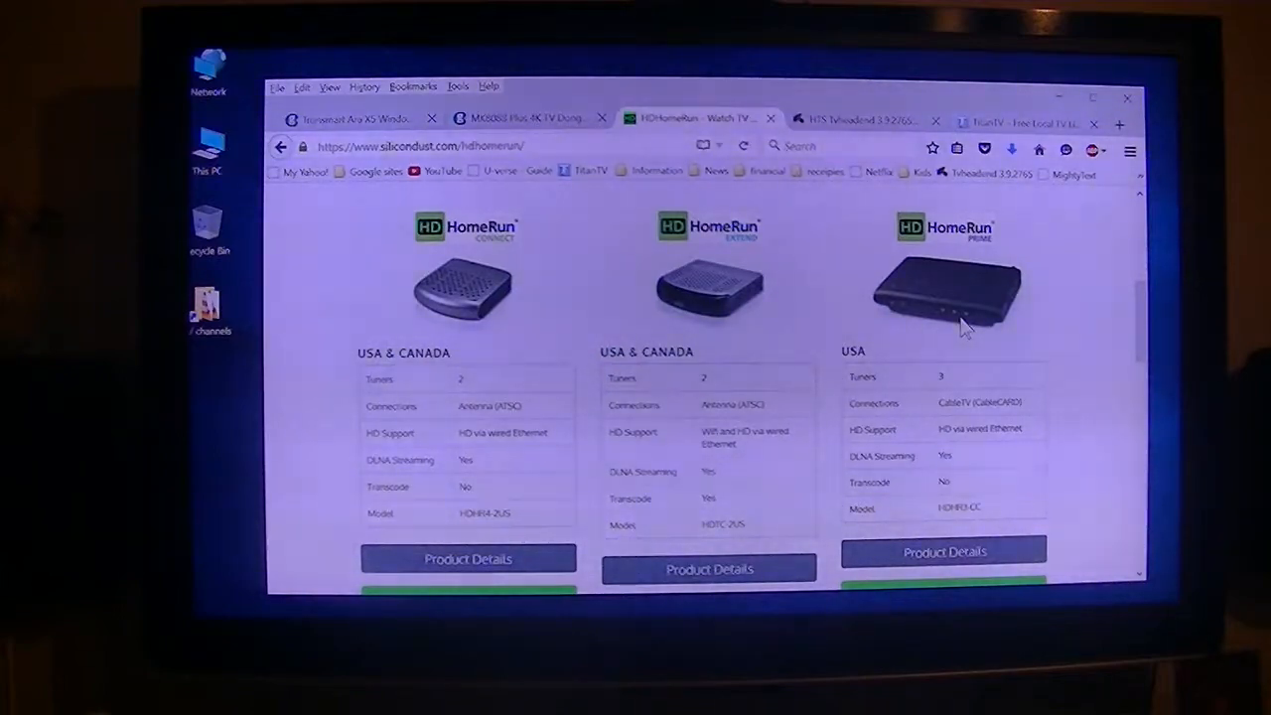
mouse_move(949, 310)
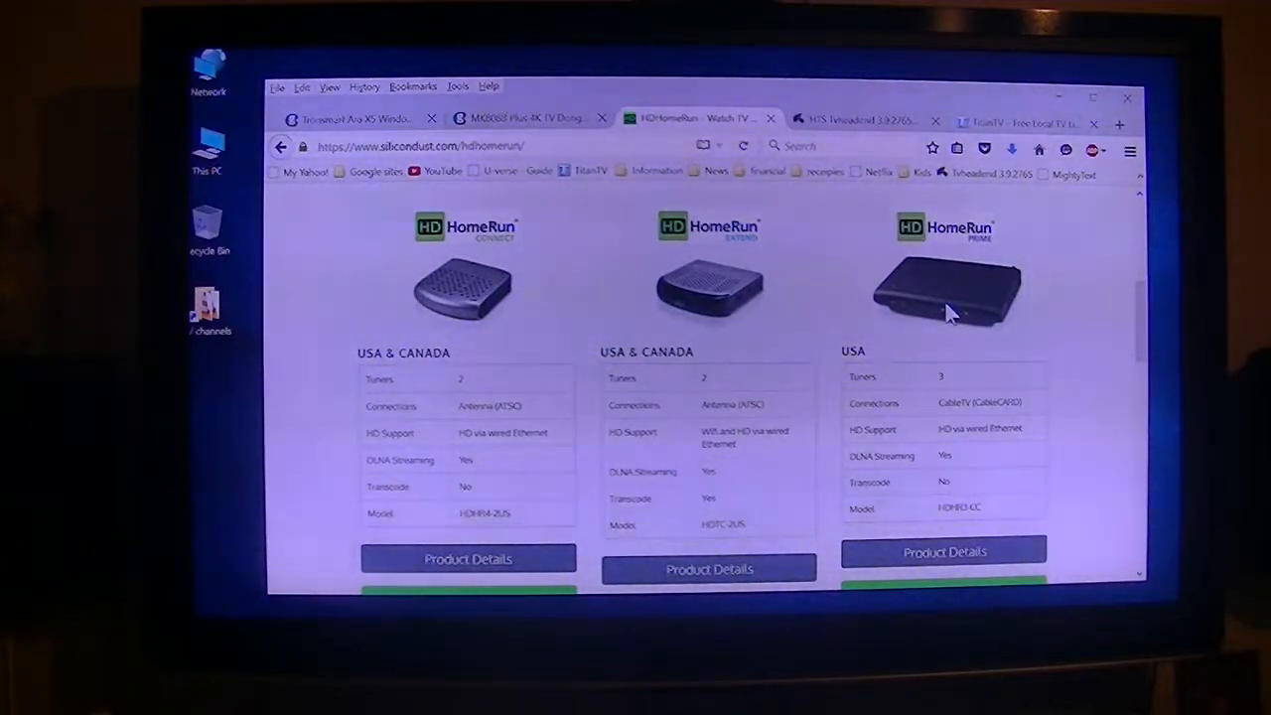
left_click(858, 119)
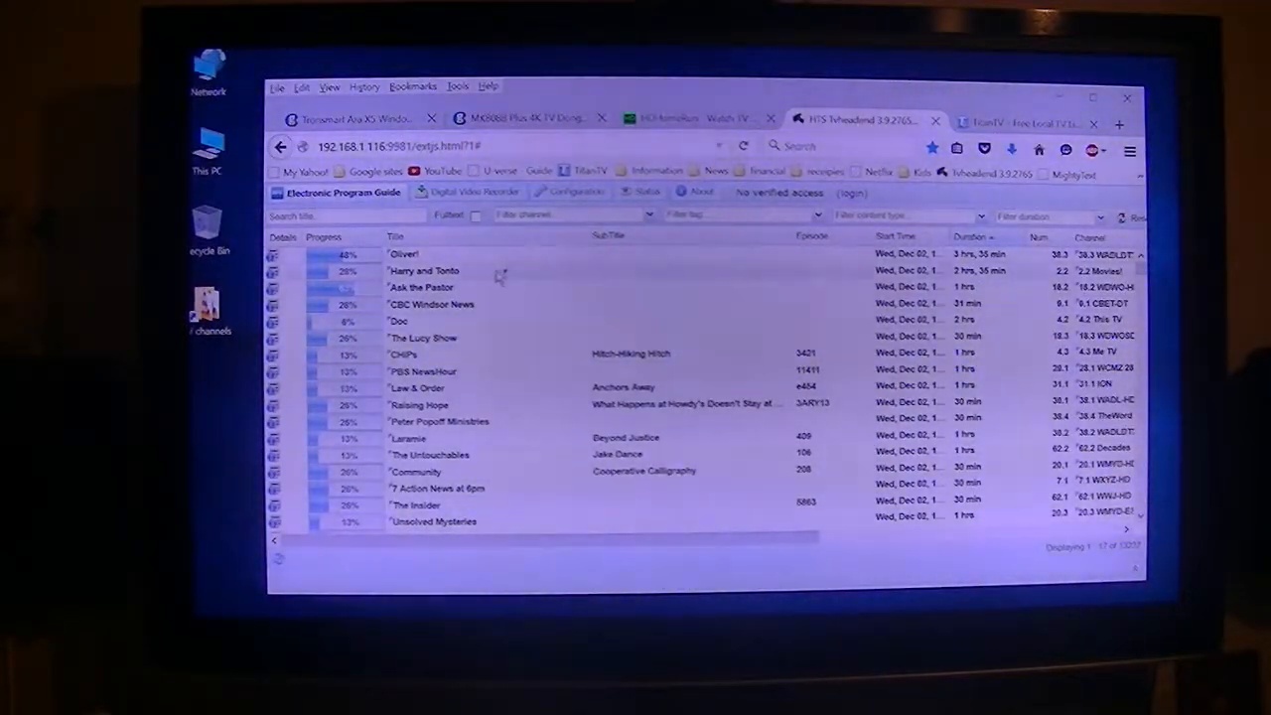
- Scroll further down the EPG list, then switch to the Tronsmart Ara X5 Geekbuying page
scroll("down", 3)
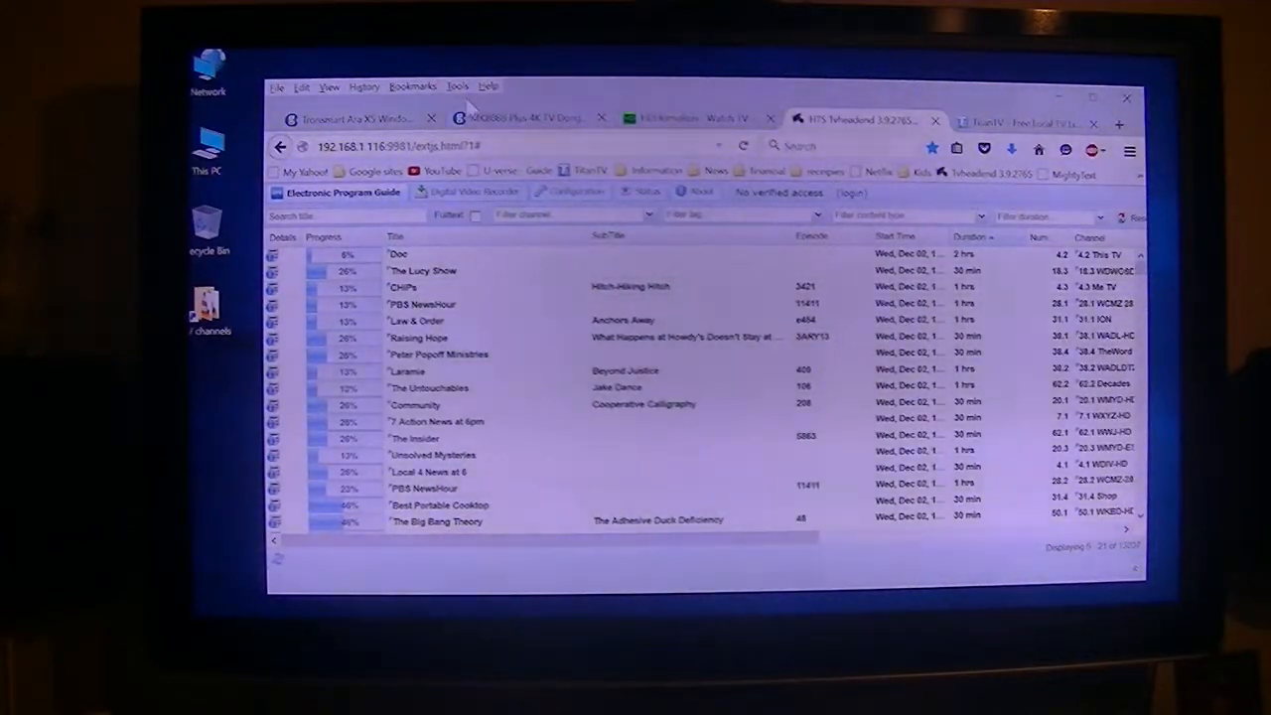
left_click(358, 119)
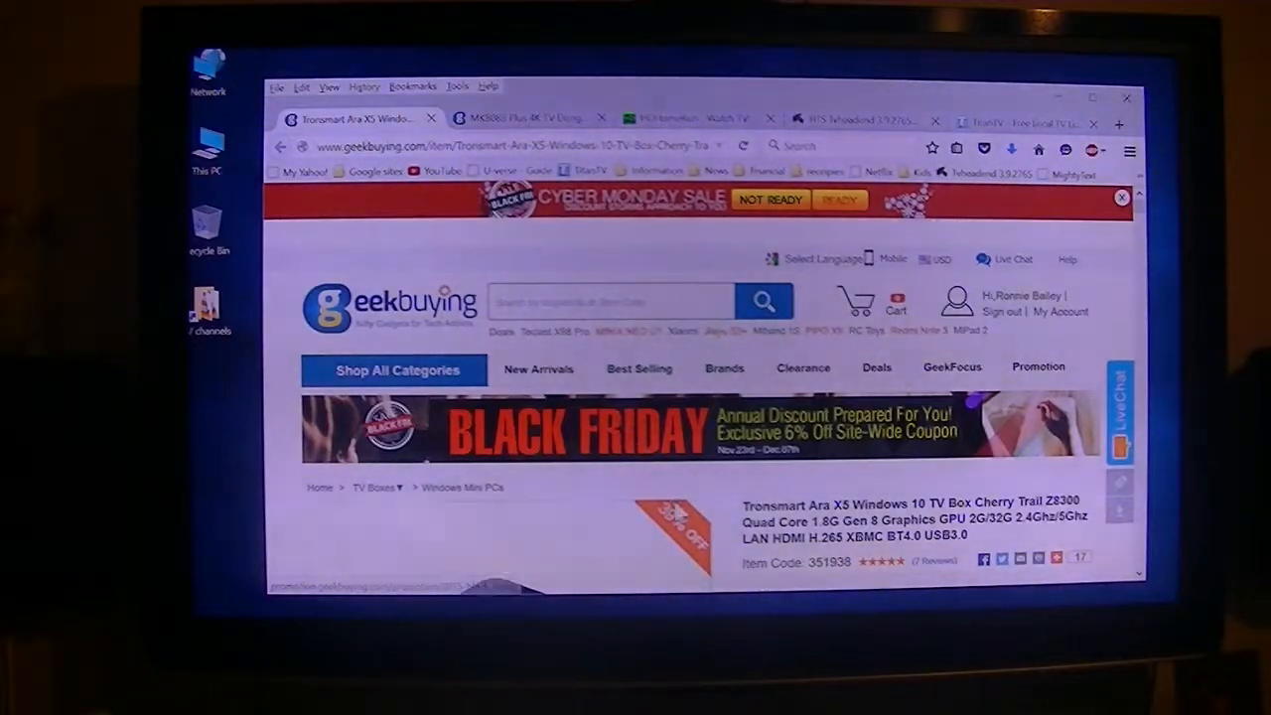
- Check the Tronsmart Ara X5 ($119.99) and MK808B Plus ($29.69) prices, then return to the HDHomeRun comparison
scroll("down", 3)
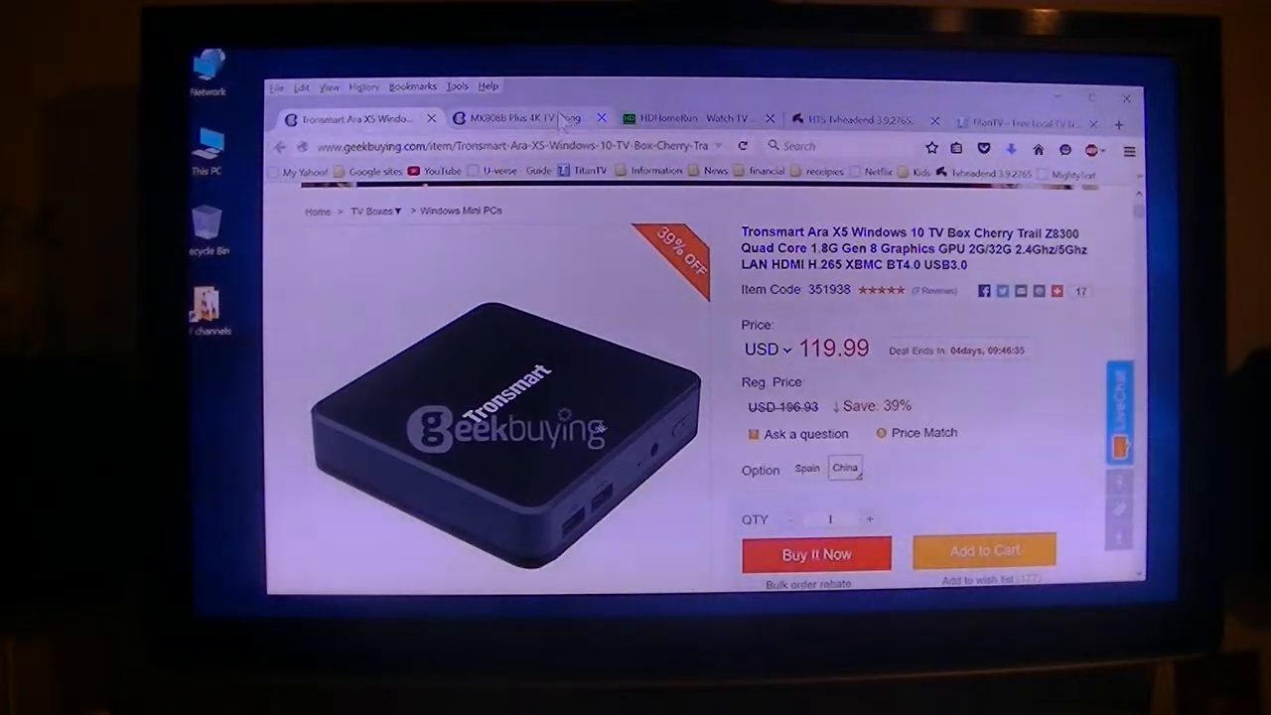
left_click(520, 119)
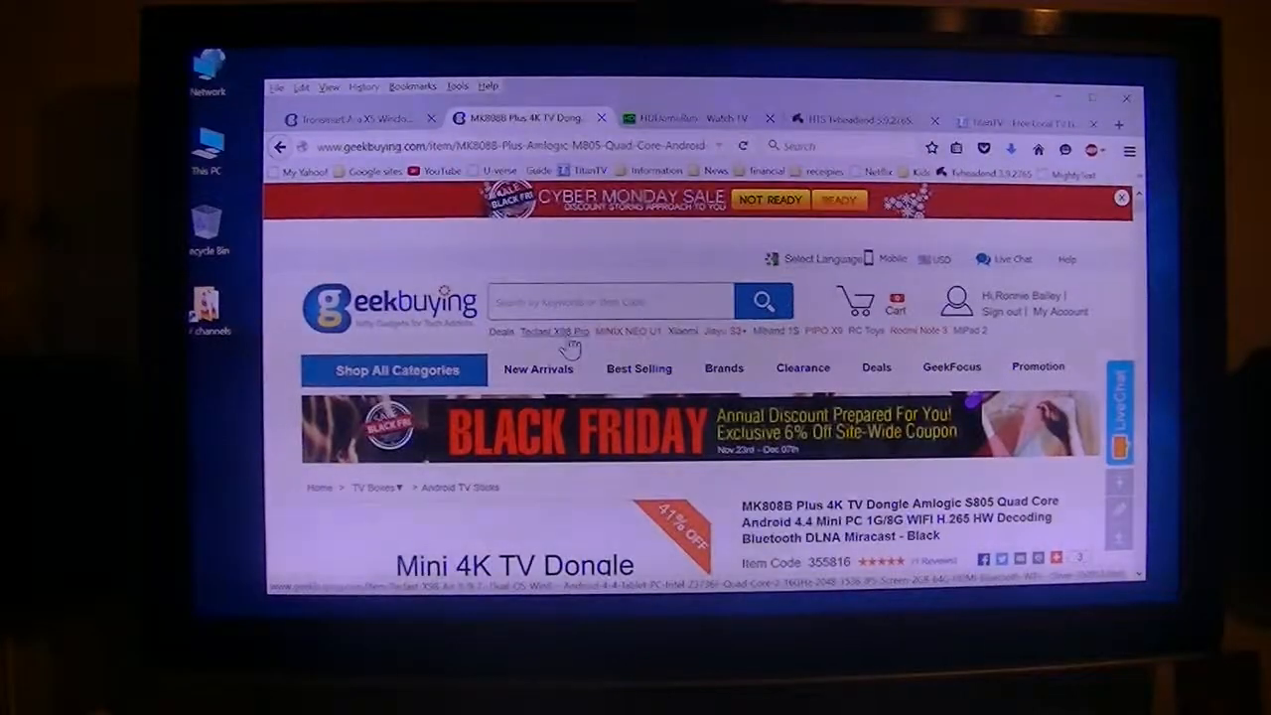
scroll("down", 3)
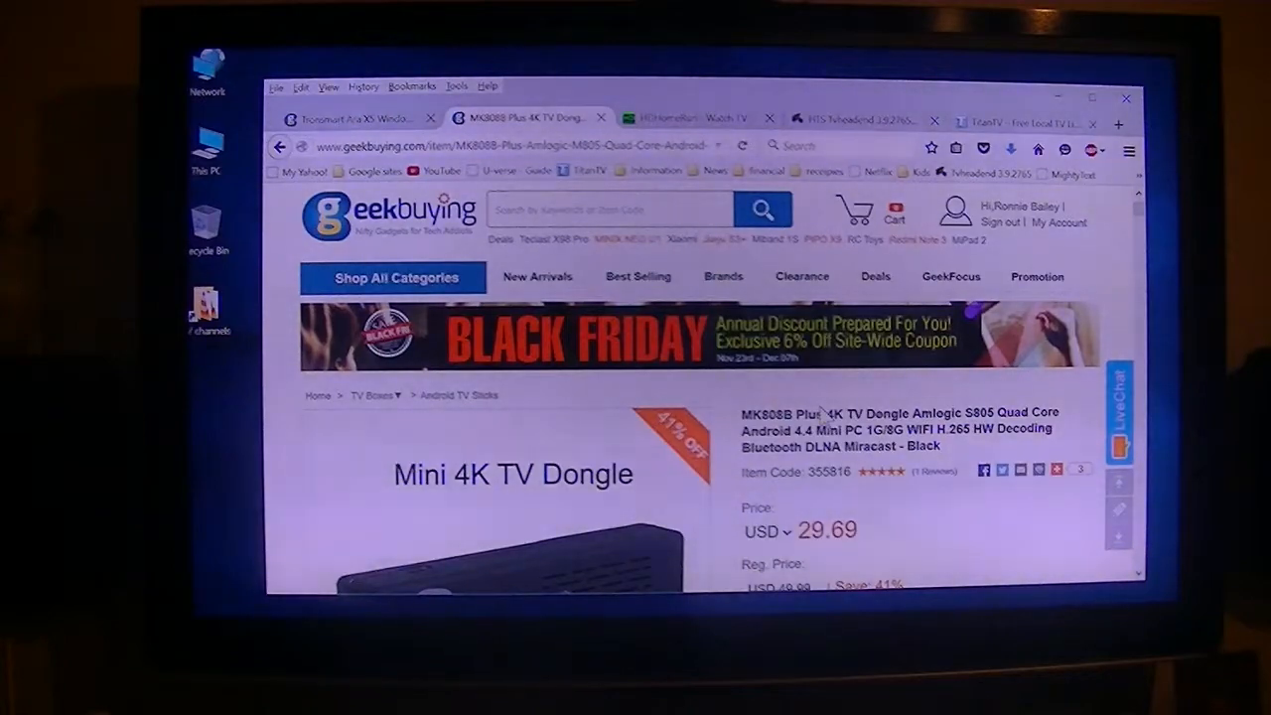
mouse_move(917, 508)
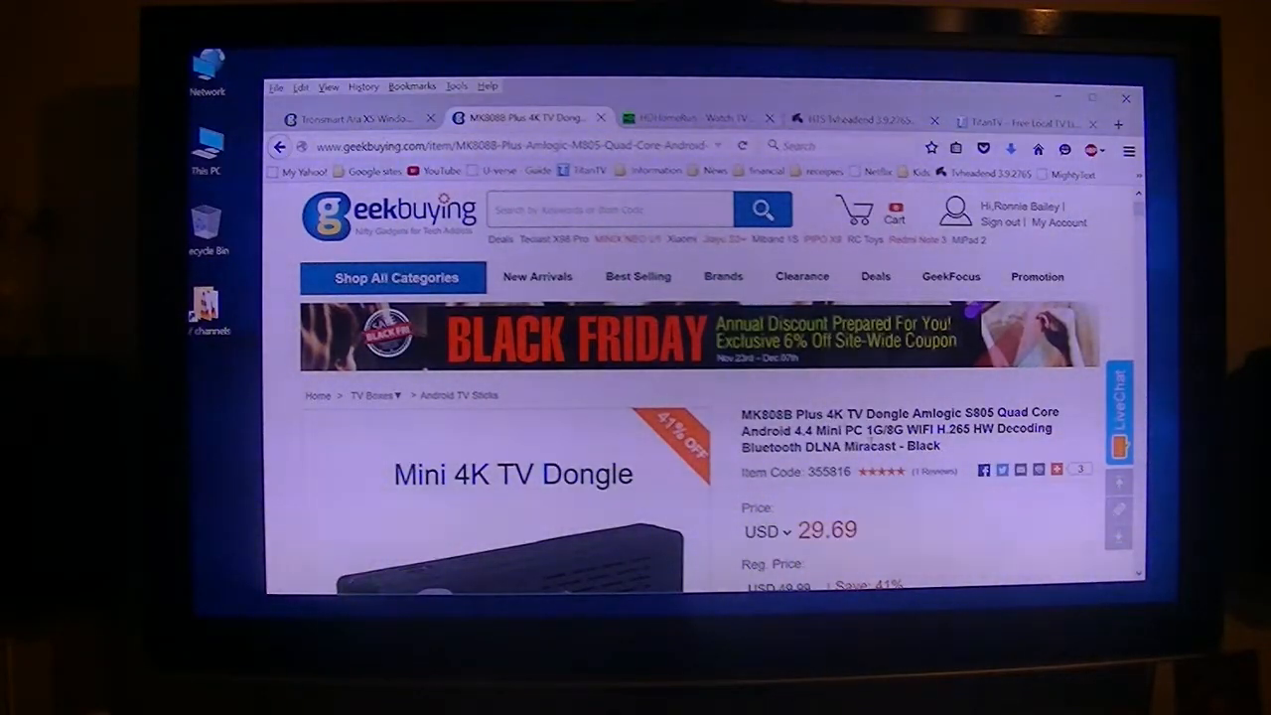
left_click(675, 117)
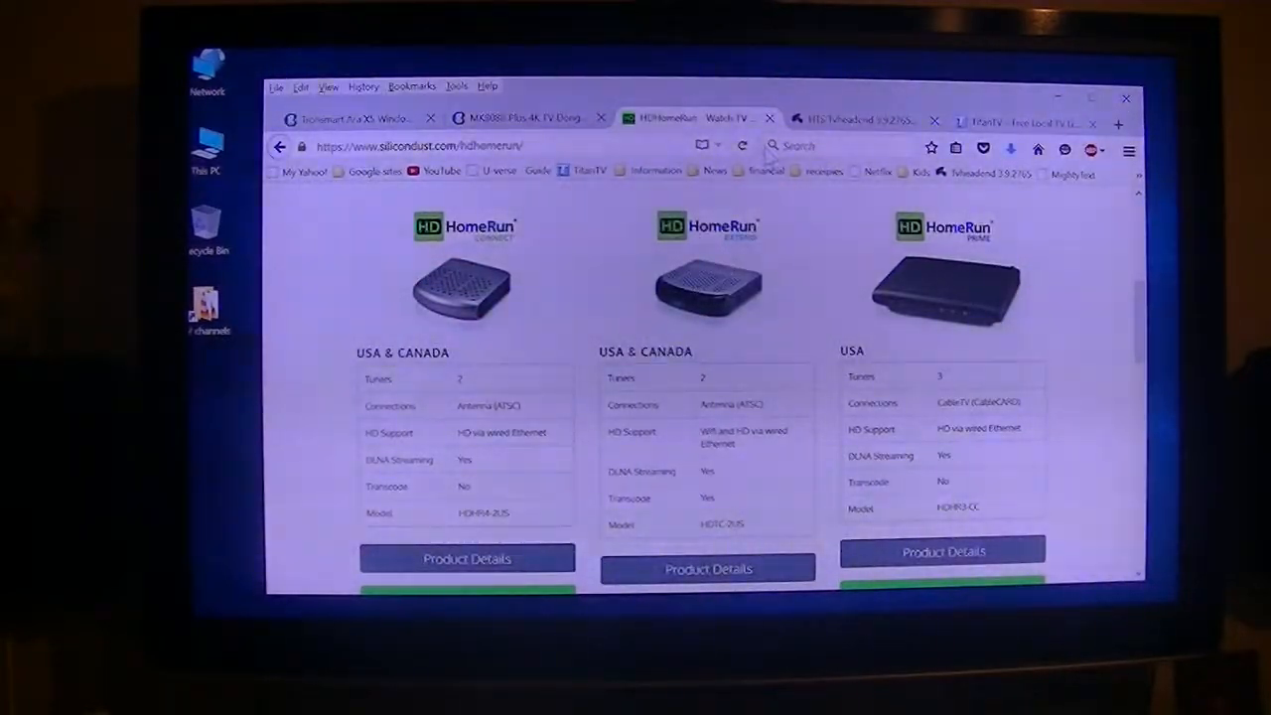
- Return from the HDHomeRun comparison to the Tvheadend program guide
left_click(857, 119)
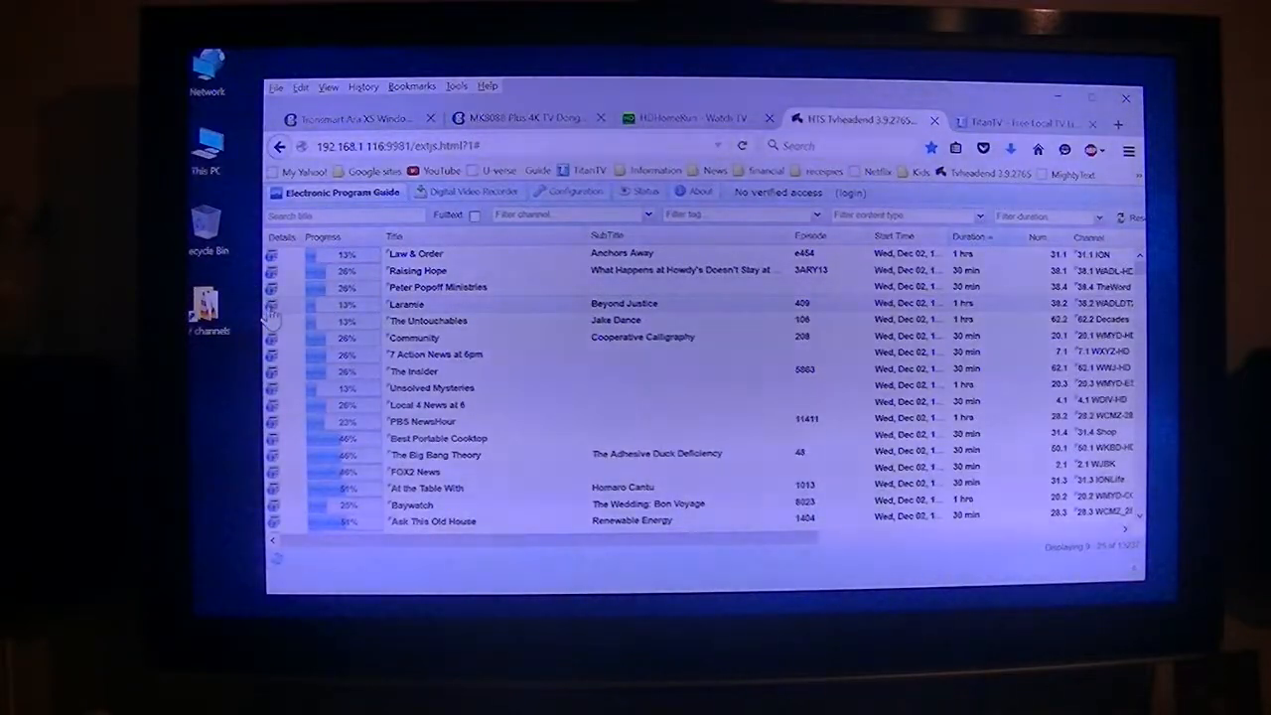
- Search IMDb for the Laramie broadcast from its Tvheadend details
left_click(407, 304)
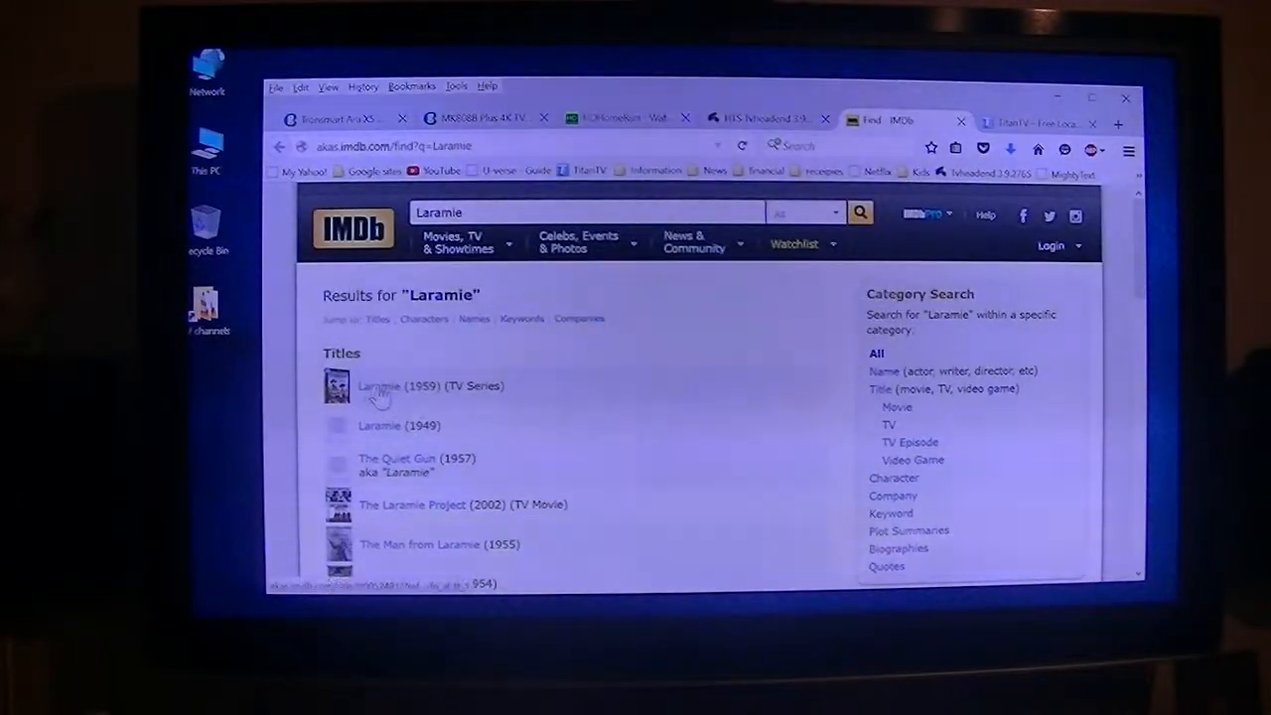
- View the Laramie (1959) TV series on IMDb, then return to the Tvheadend broadcast details
left_click(377, 385)
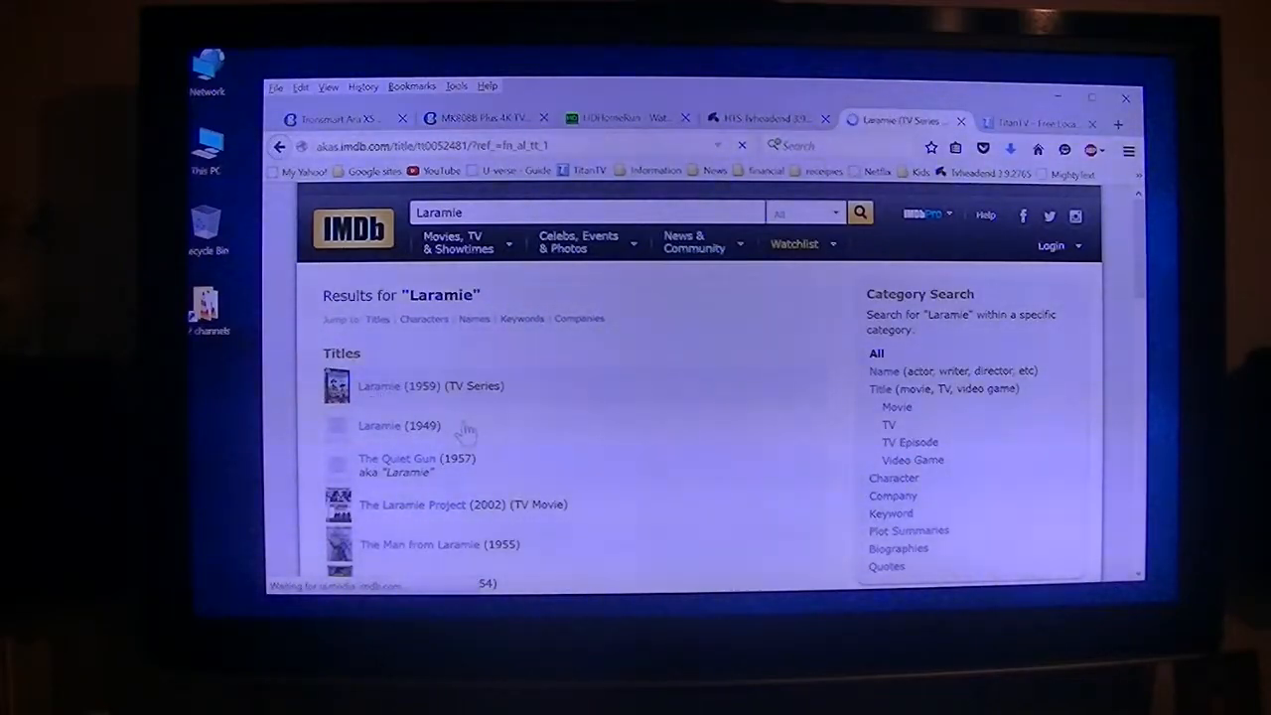
left_click(397, 385)
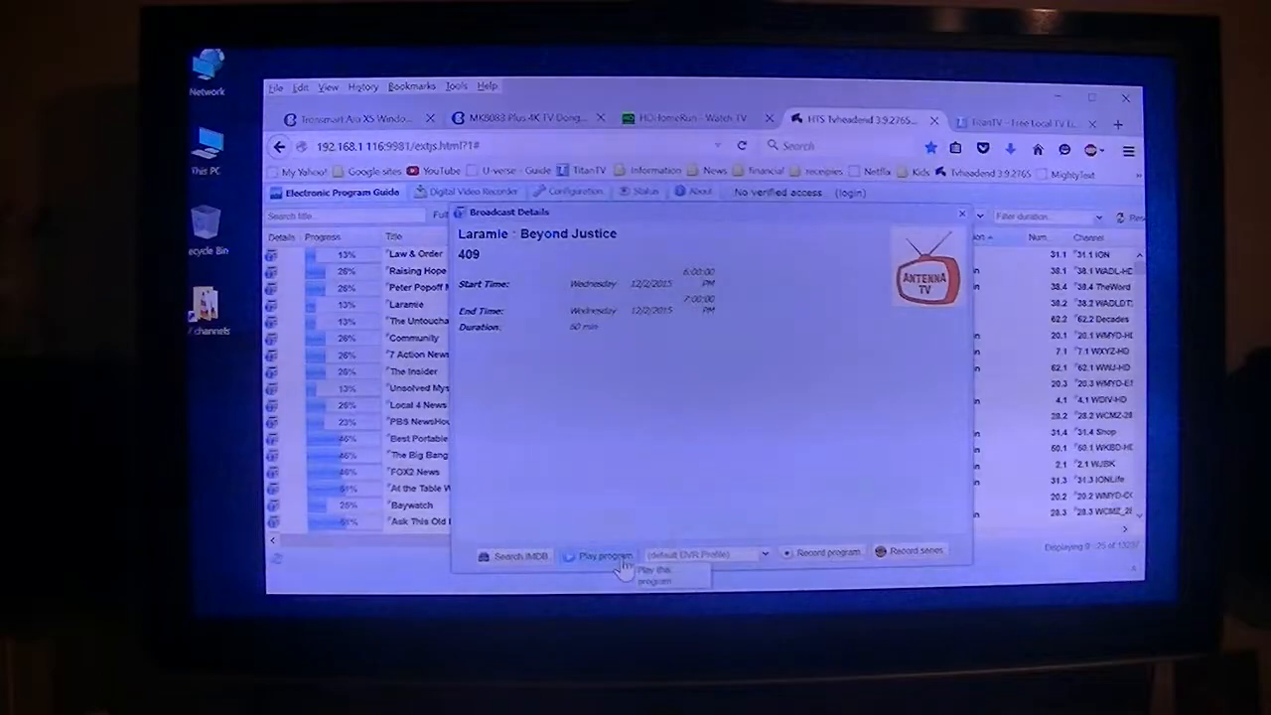
- Play the Laramie: Beyond Justice broadcast from its Broadcast Details dialog
left_click(596, 555)
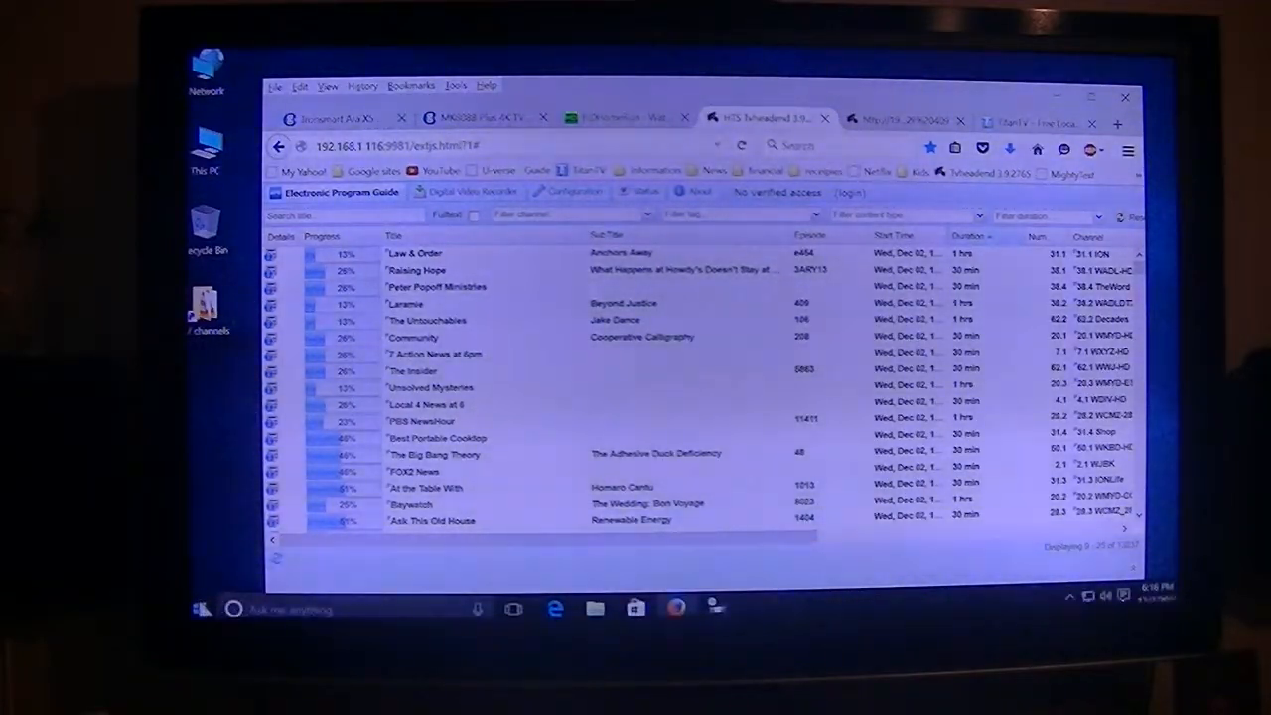
- Launch VLC and play the pasted Tvheadend channel stream as a network URL
left_click(200, 608)
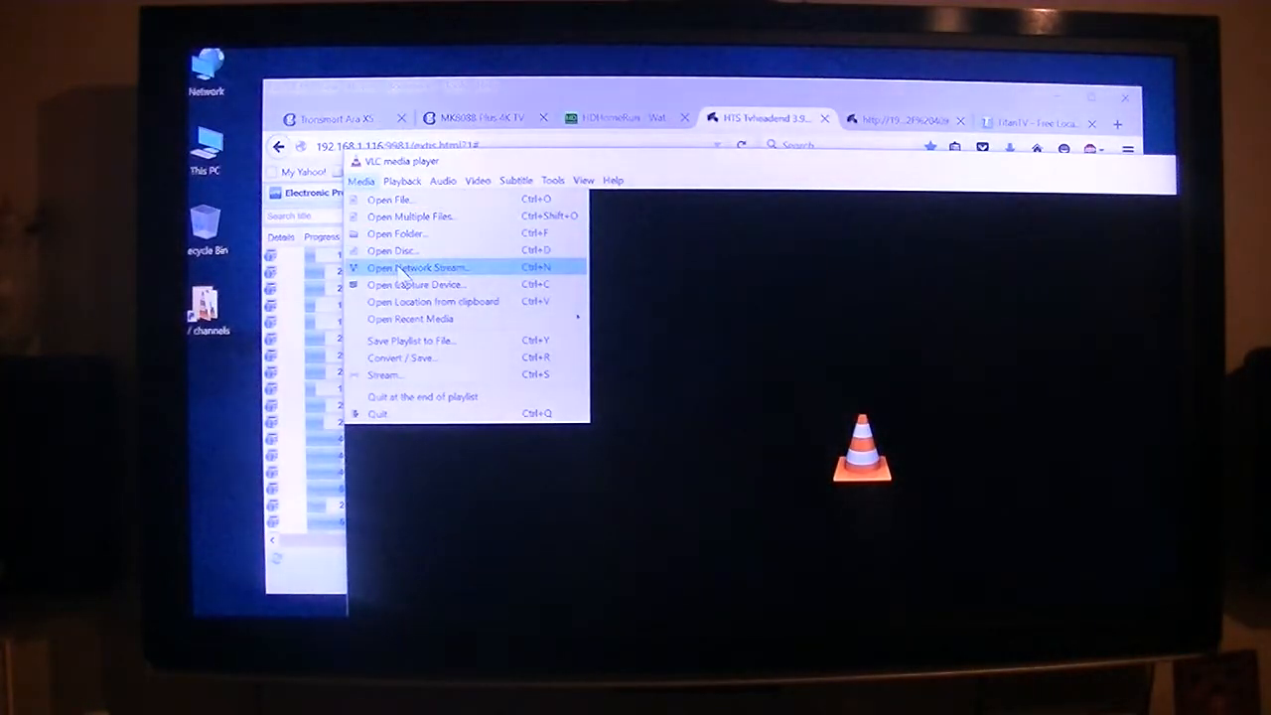
left_click(417, 266)
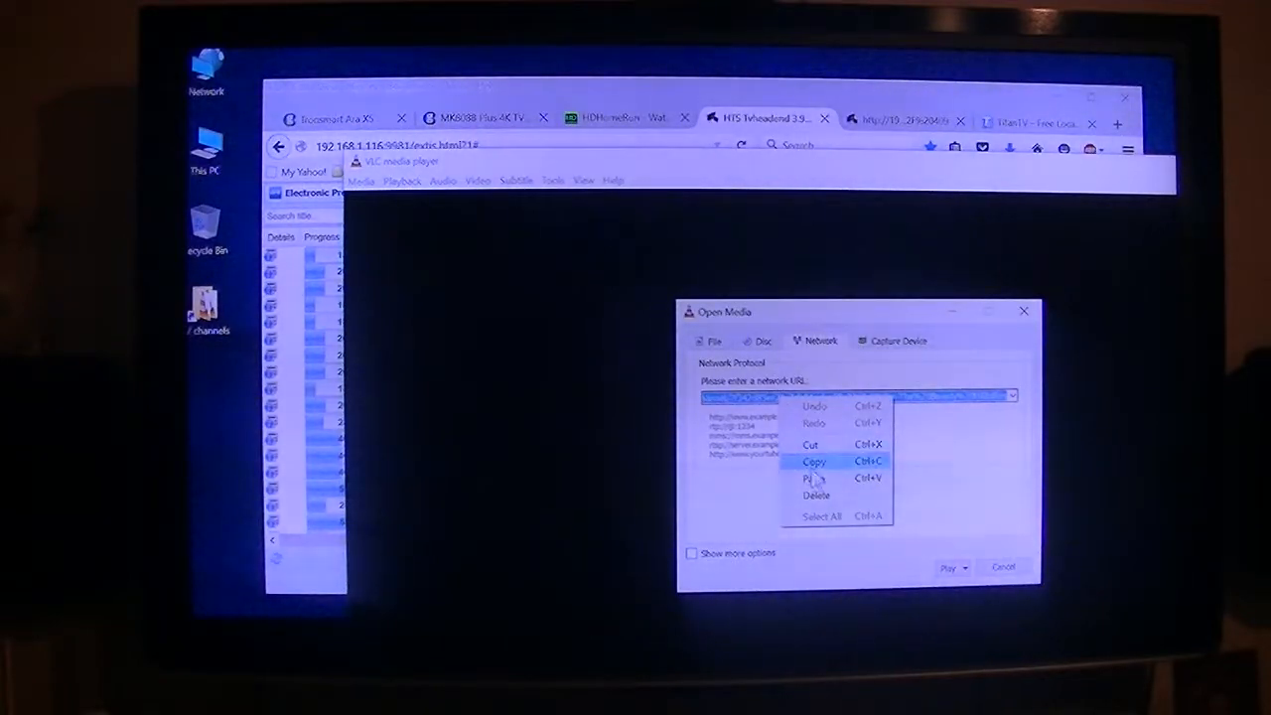
left_click(814, 476)
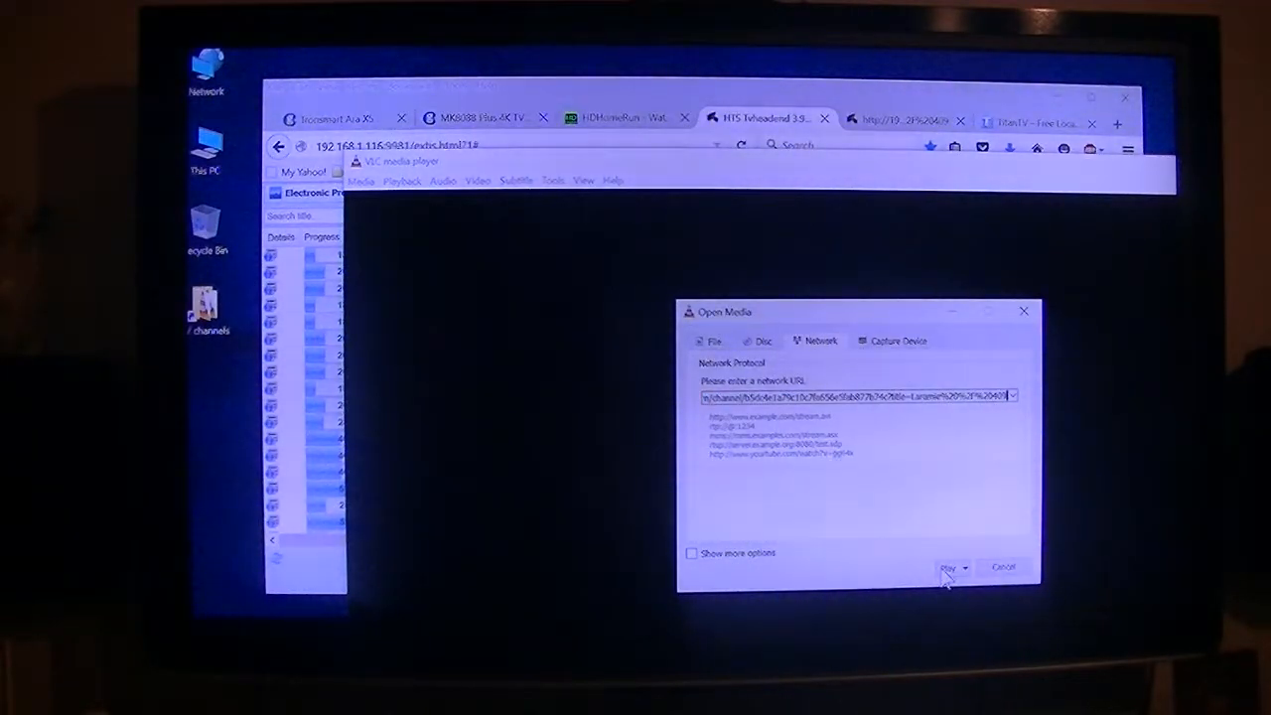
left_click(949, 568)
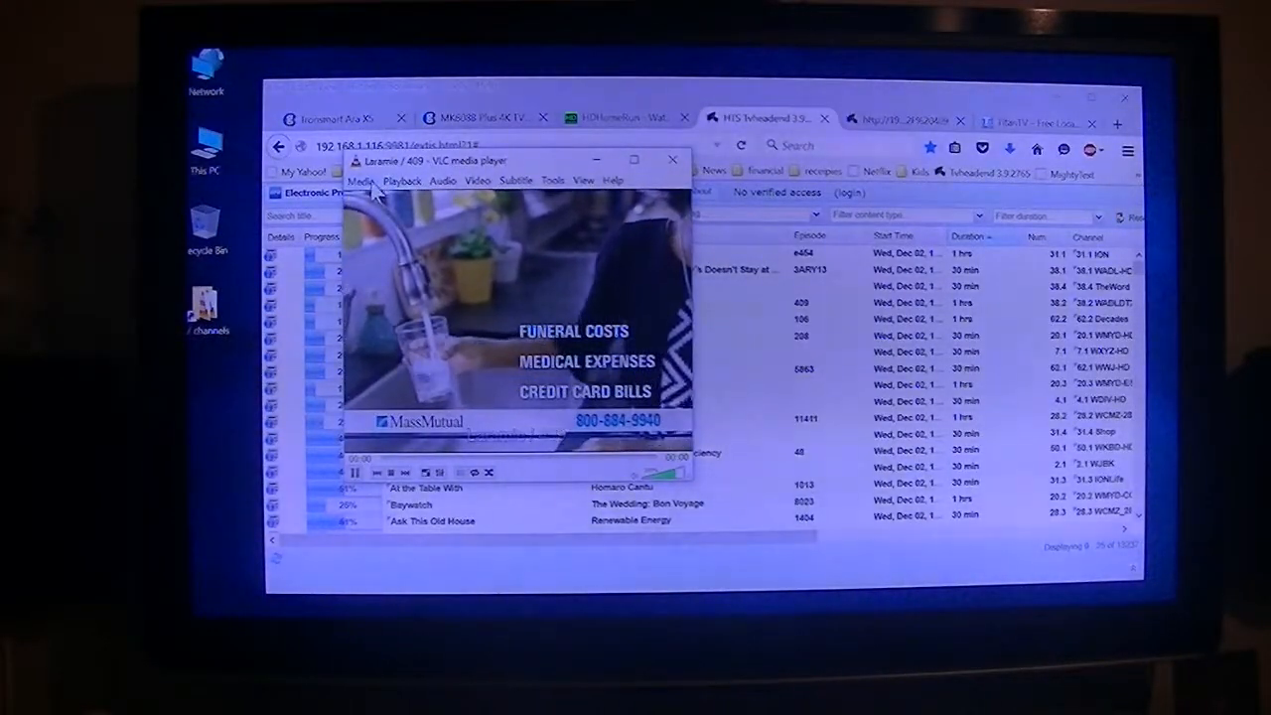
- Save the playing stream as playlist file '38' in the TV channels folder
left_click(362, 179)
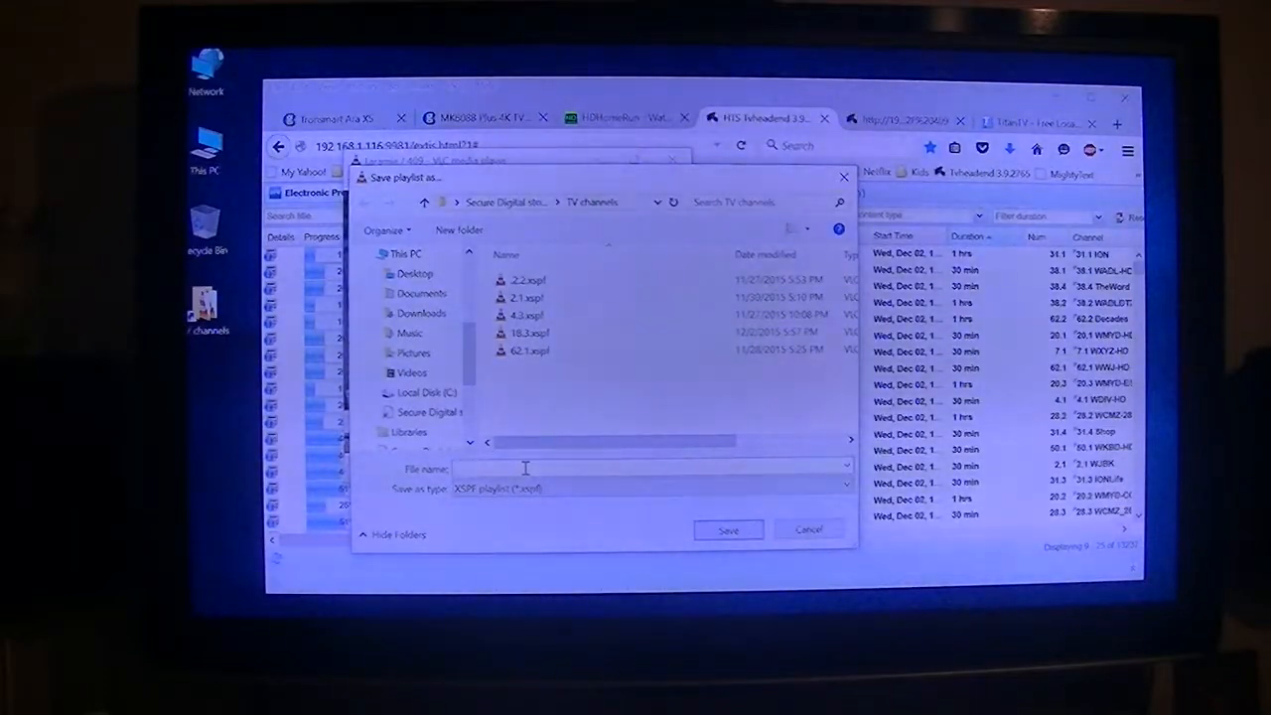
type("3")
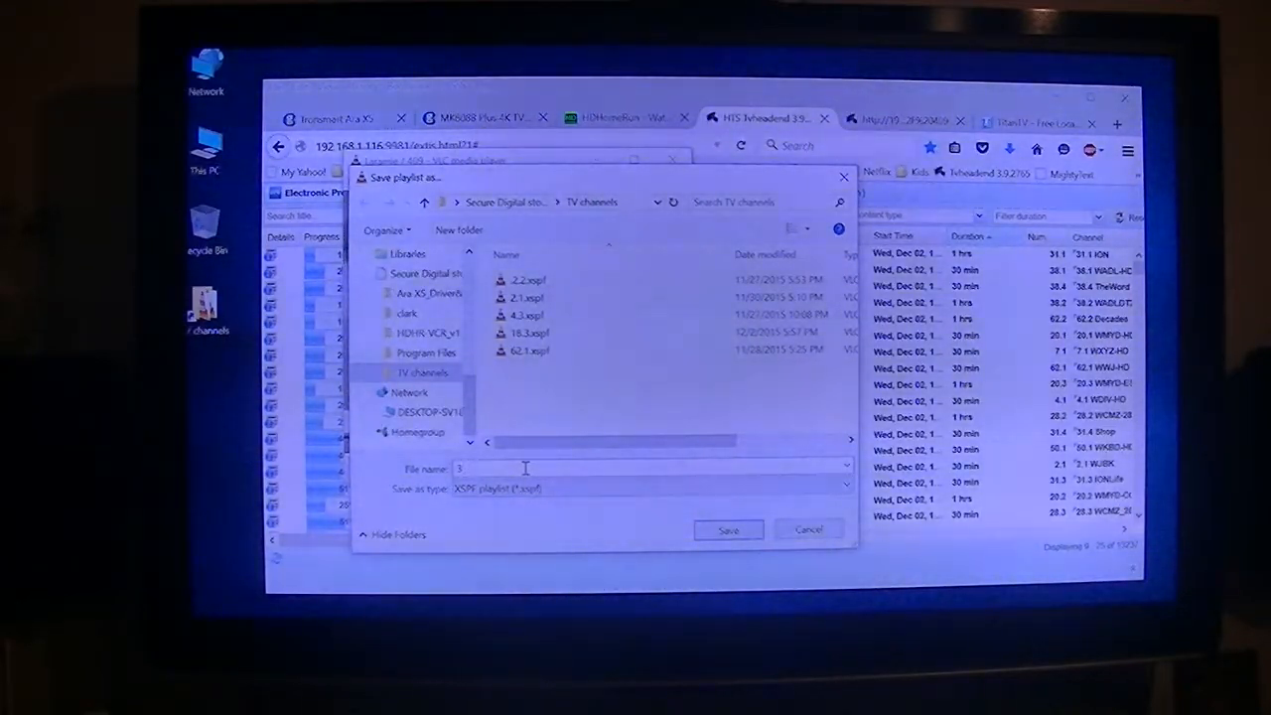
type("8.1")
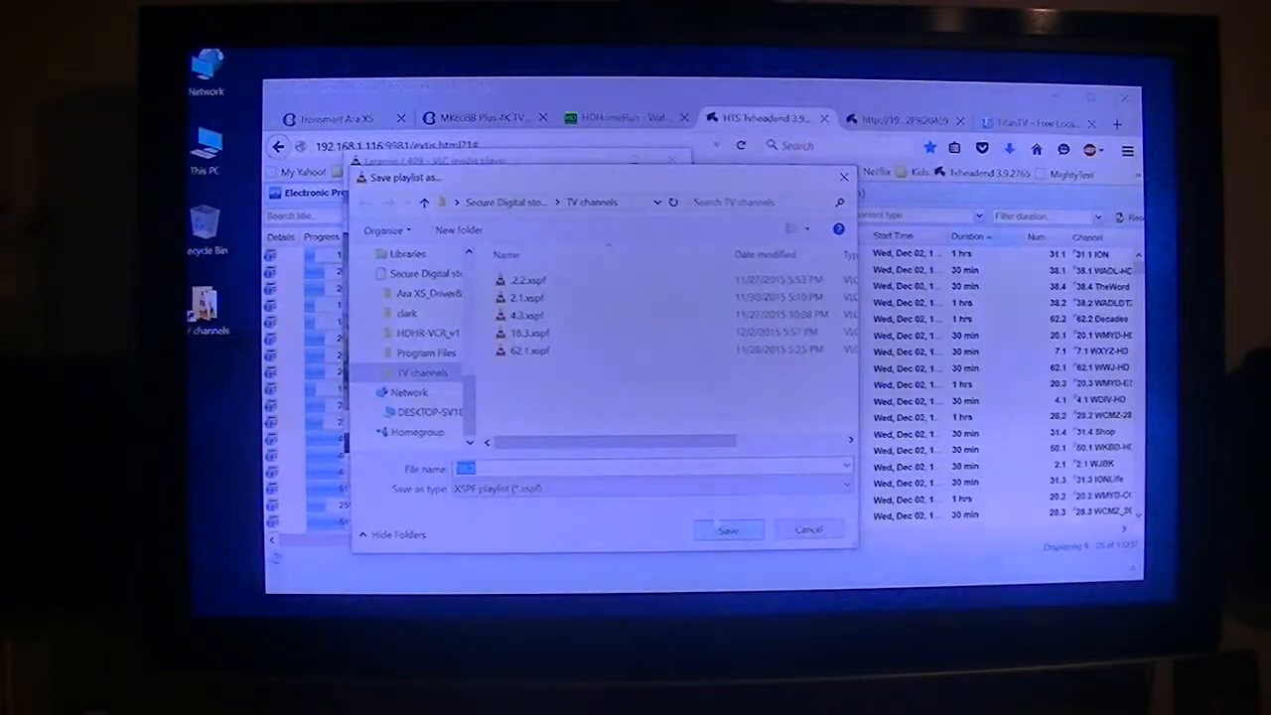
left_click(806, 529)
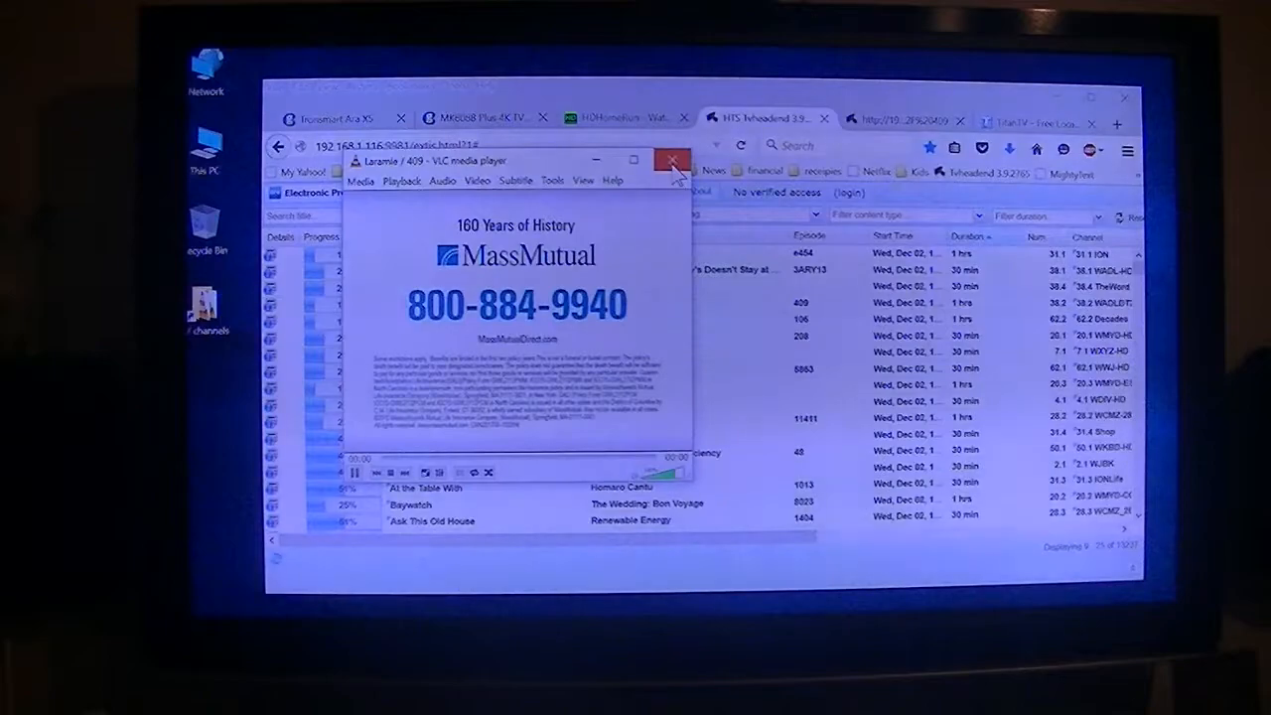
- Close VLC, switch Firefox to the TitanTV tab, and minimize the browser to the desktop
left_click(671, 159)
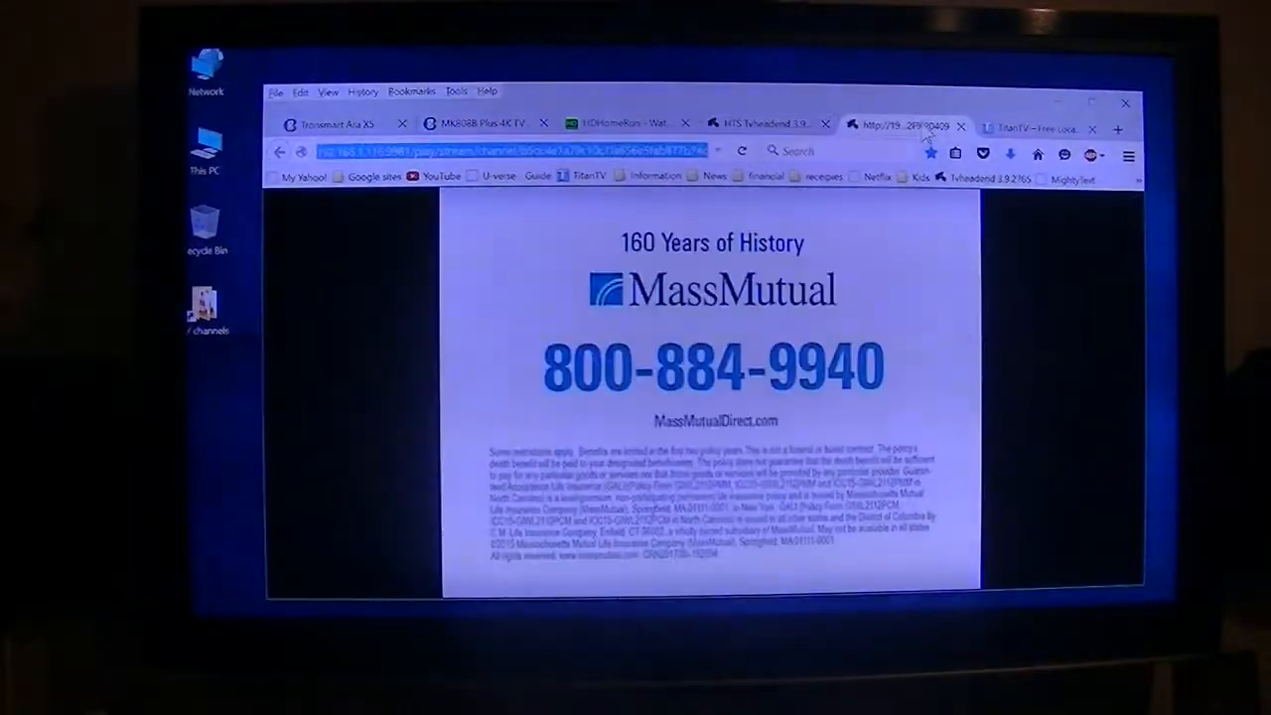
left_click(1012, 127)
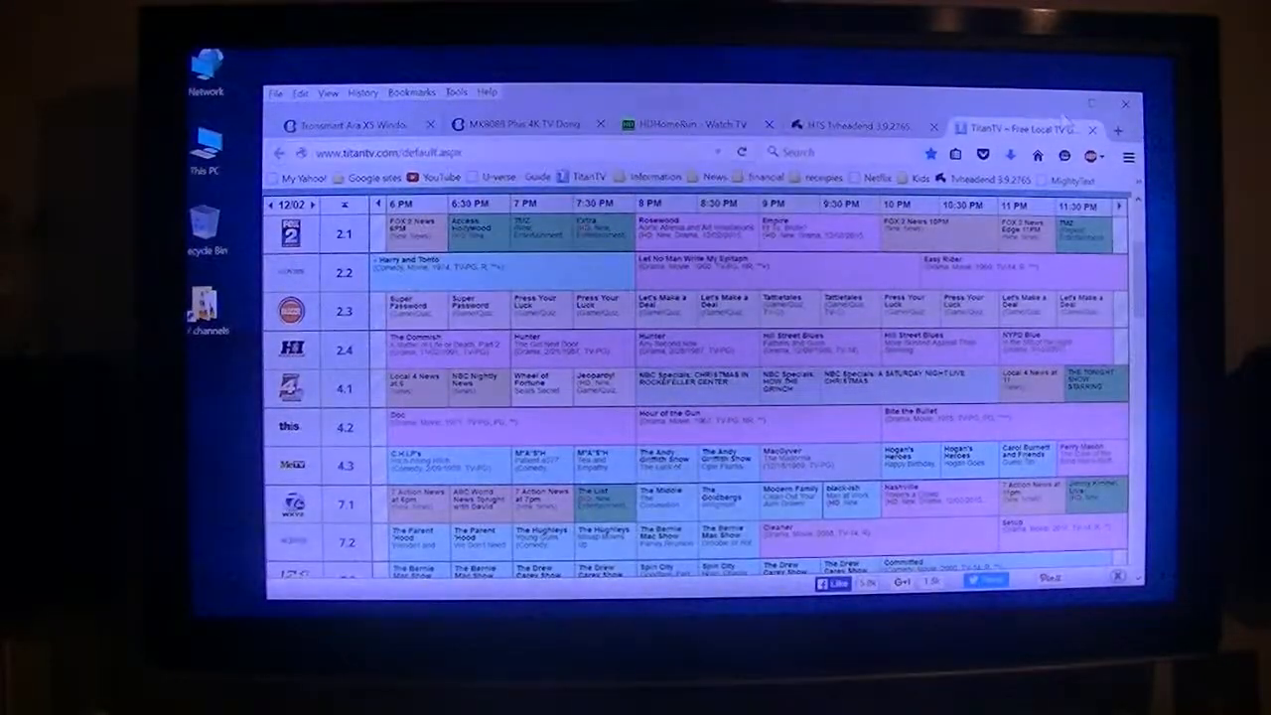
left_click(1124, 104)
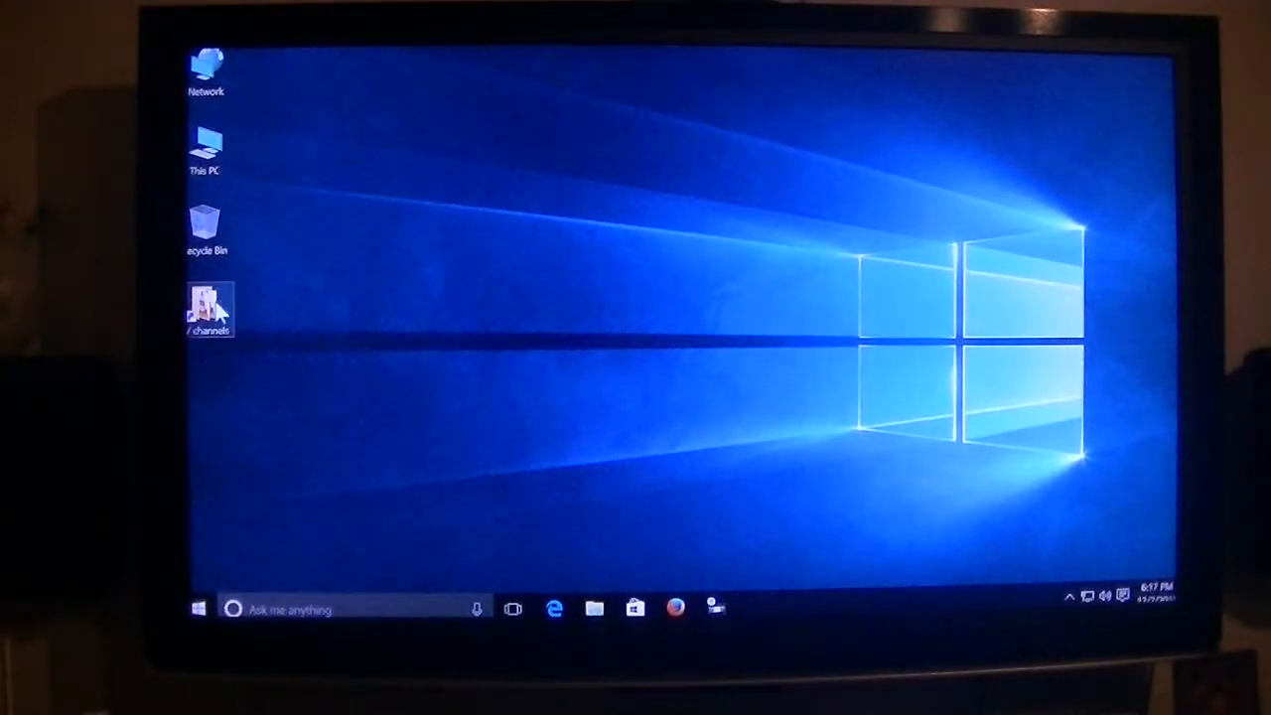
- Launch the 62.1.xspf channel playlist from the TV channels folder, then return to the TitanTV guide
double_click(209, 308)
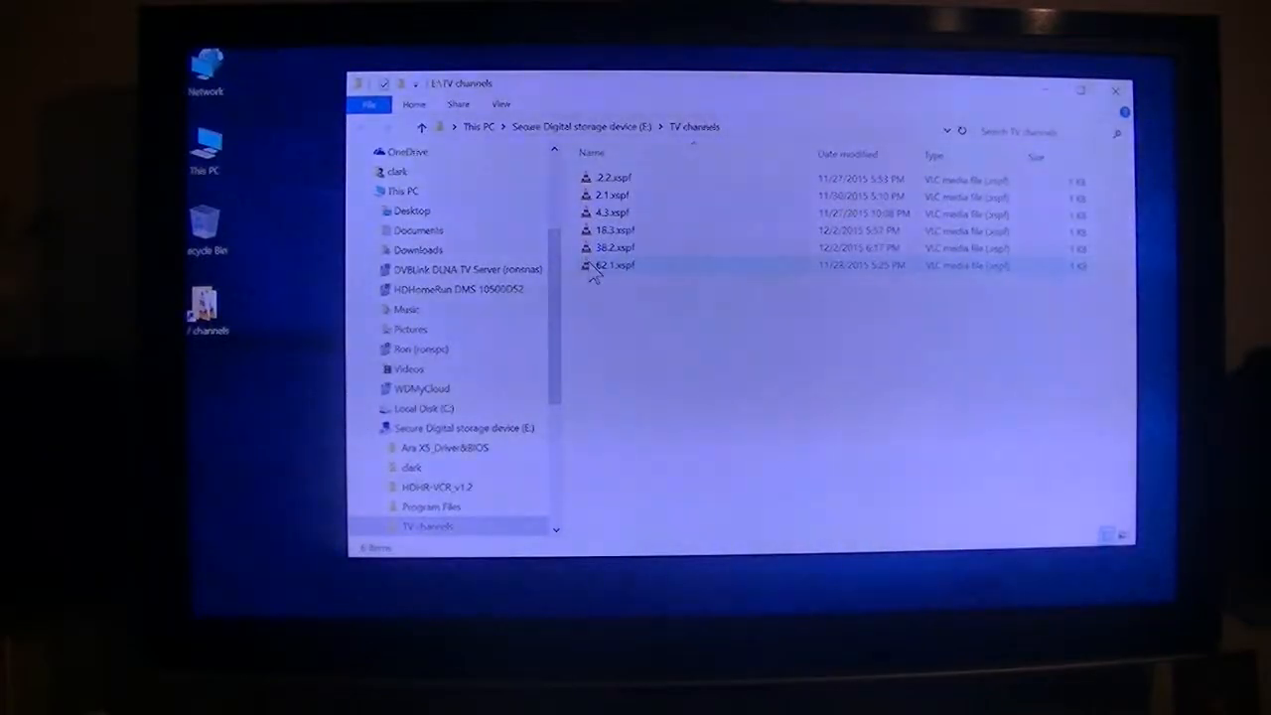
double_click(611, 266)
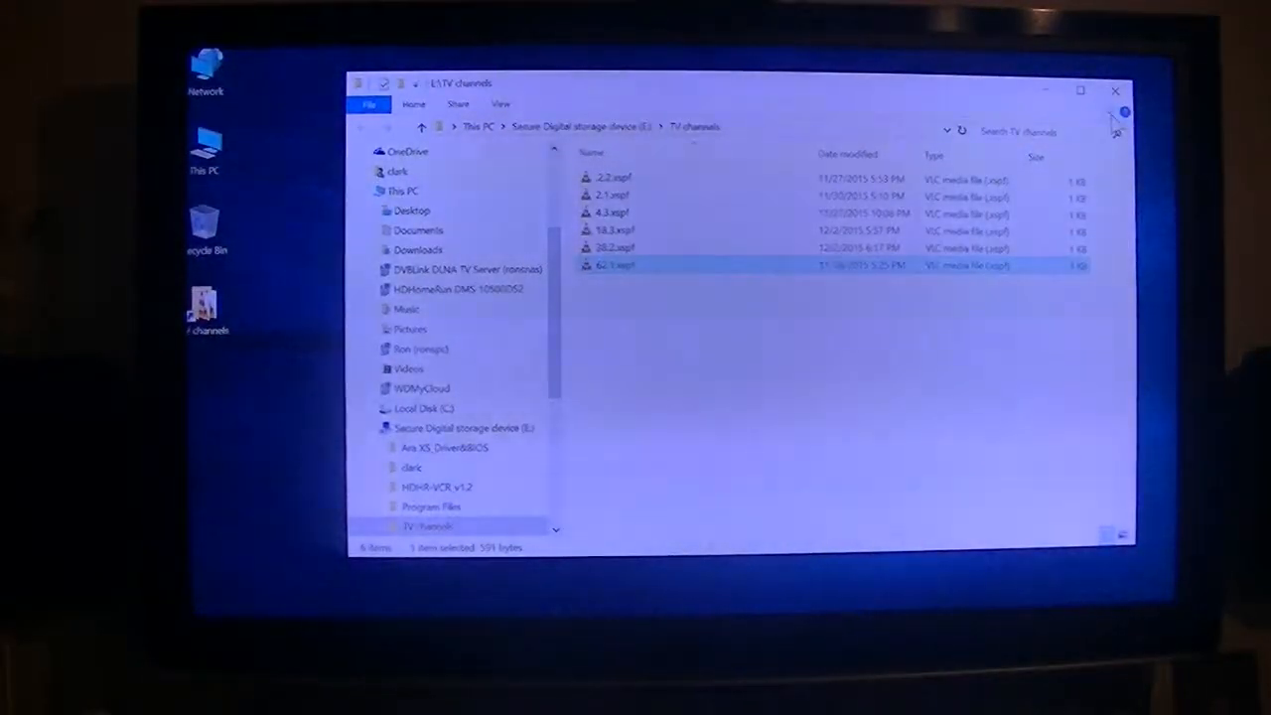
left_click(1113, 91)
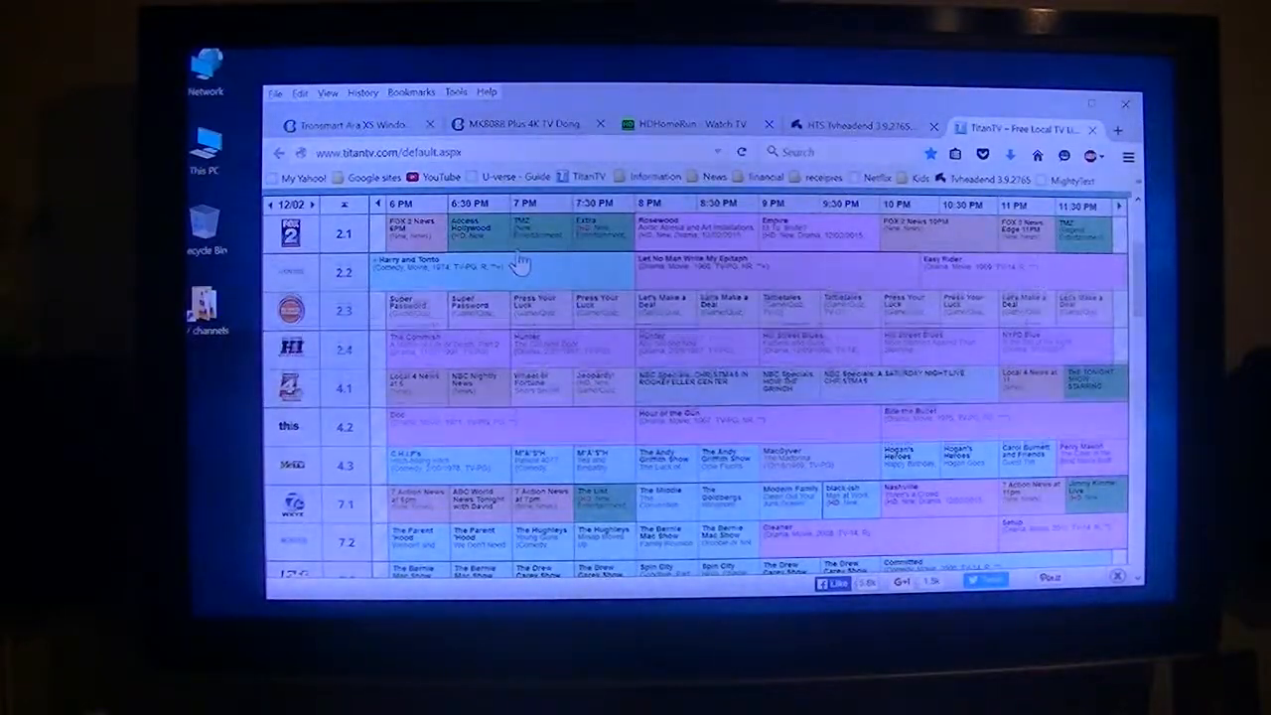
- Show the detail popup for M*A*S*H airing Wednesday 12/02 at 7:30 PM on channel 4.3
scroll("down", 3)
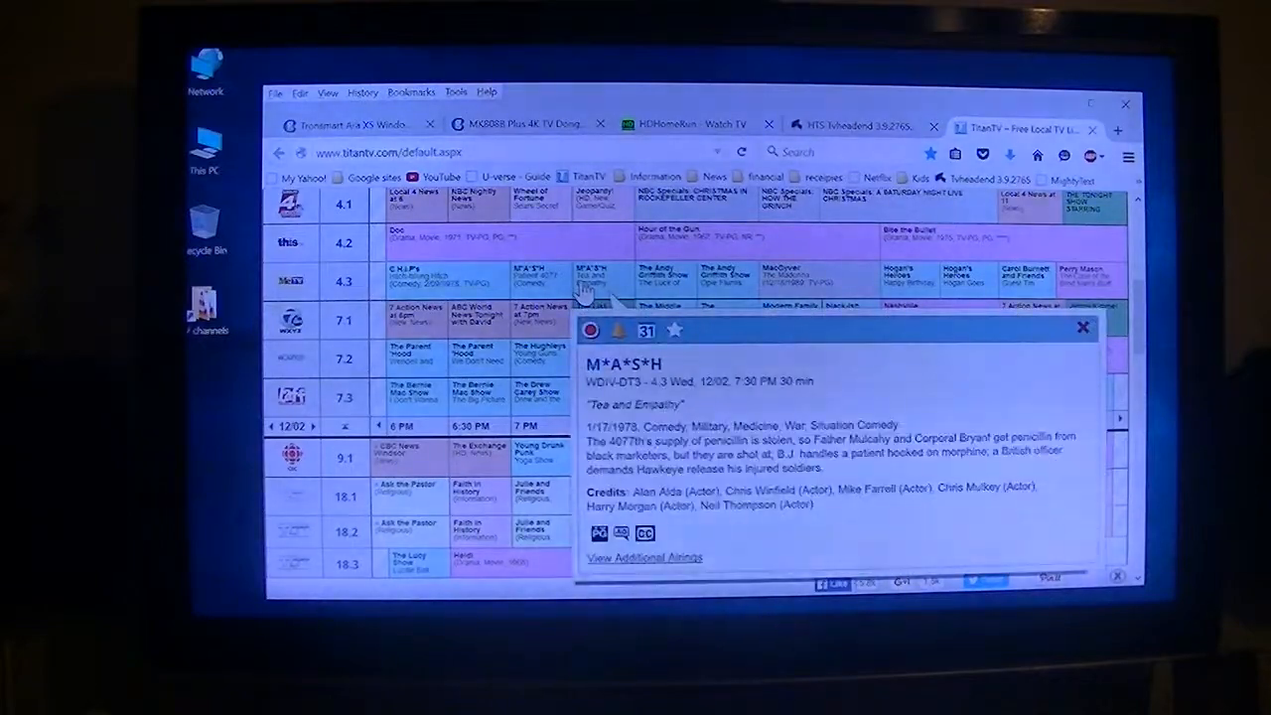
left_click(1082, 328)
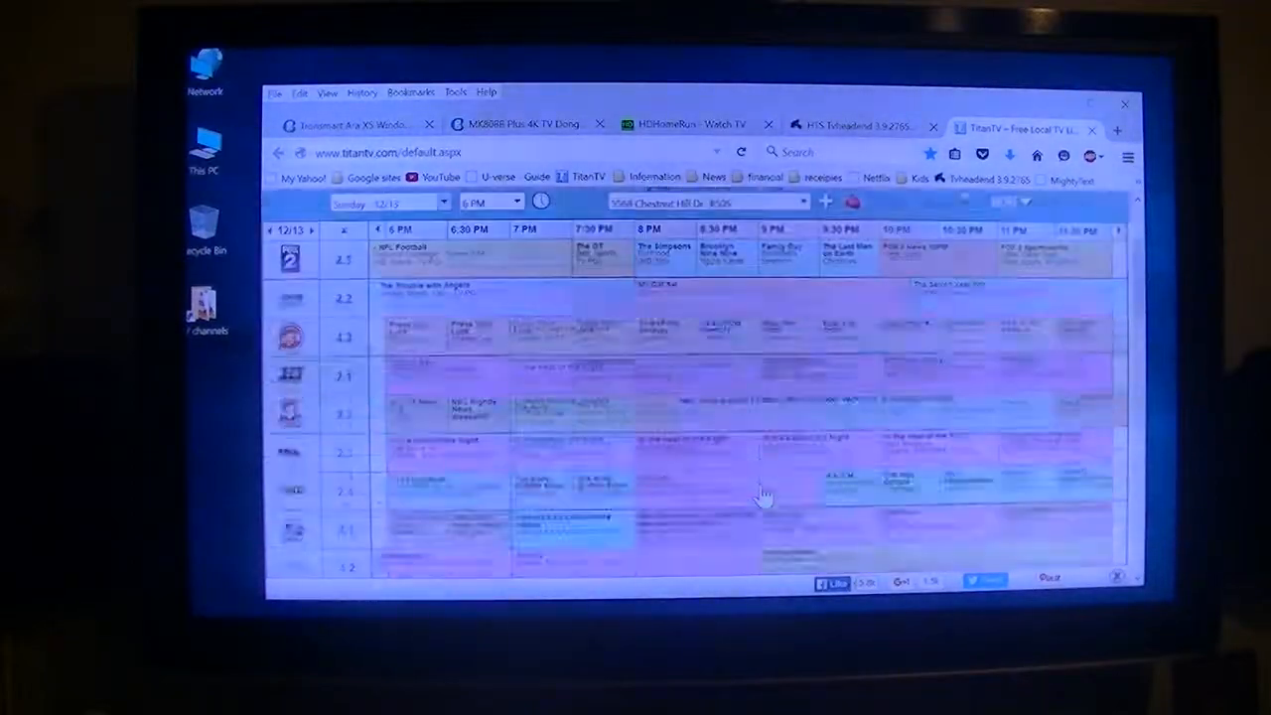
- Browse the Sunday 12/13 evening grid, then minimize Firefox to reveal the desktop
scroll("down", 3)
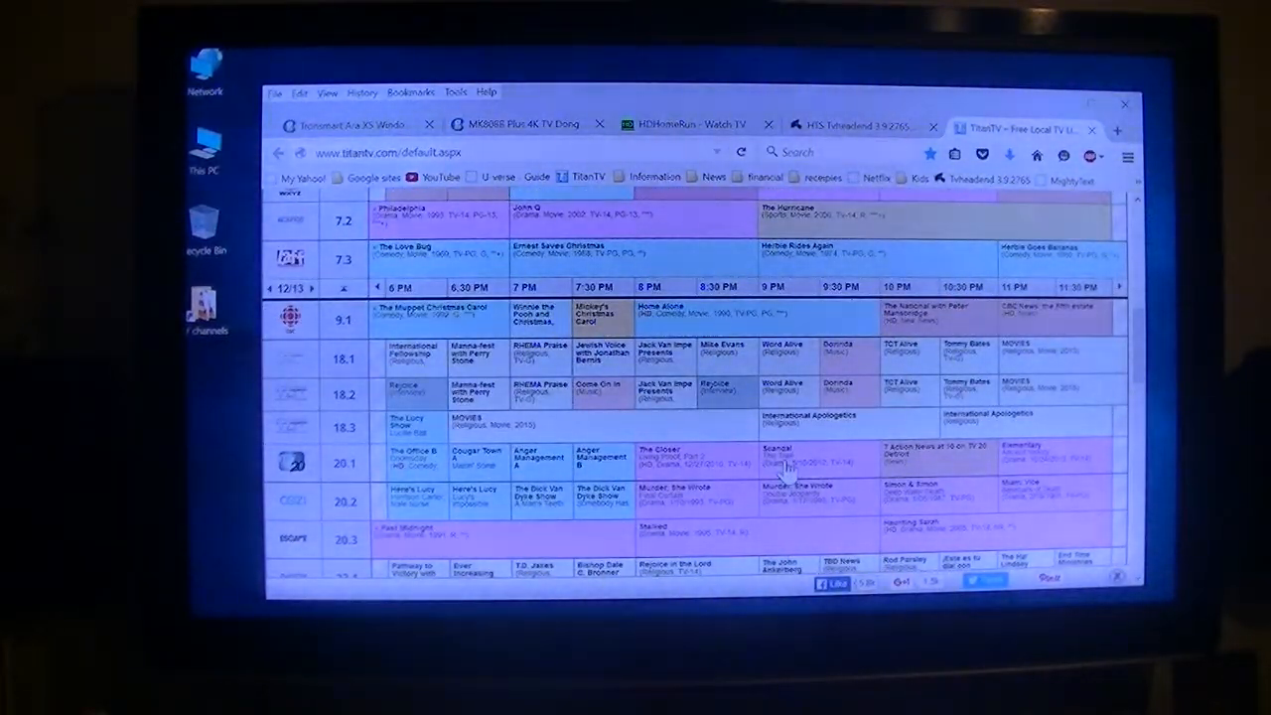
left_click(784, 461)
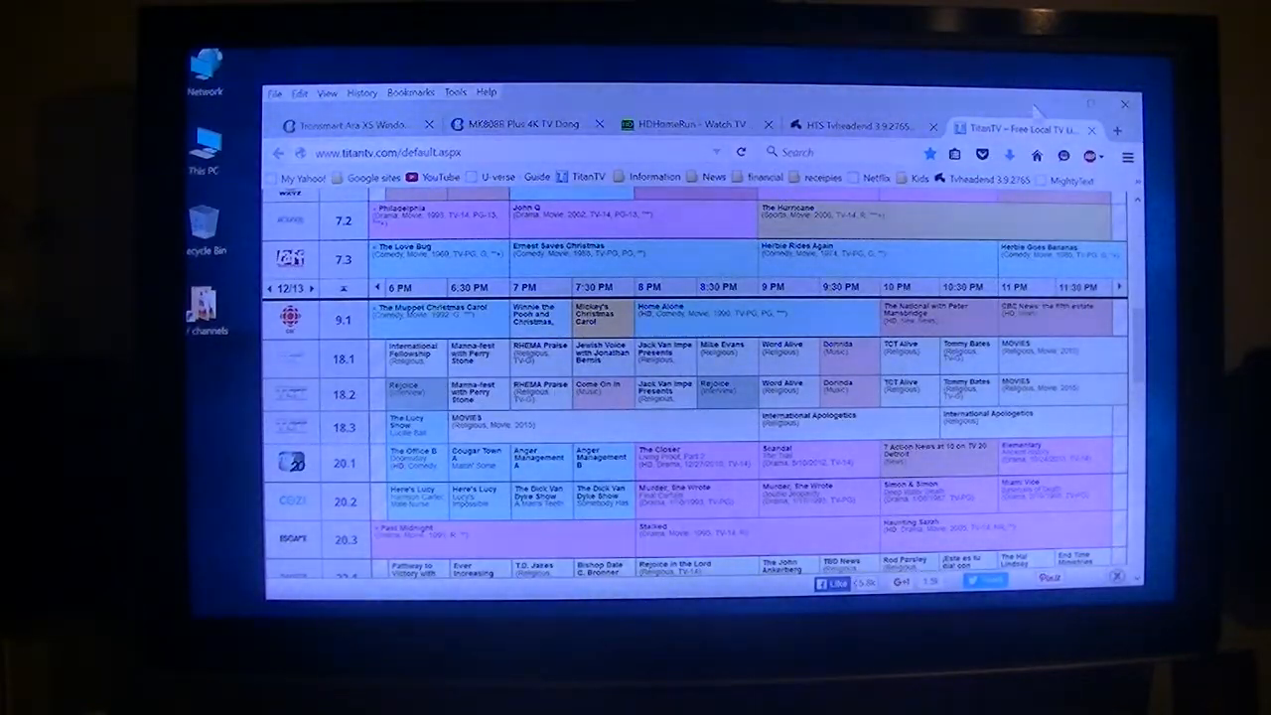
left_click(1124, 103)
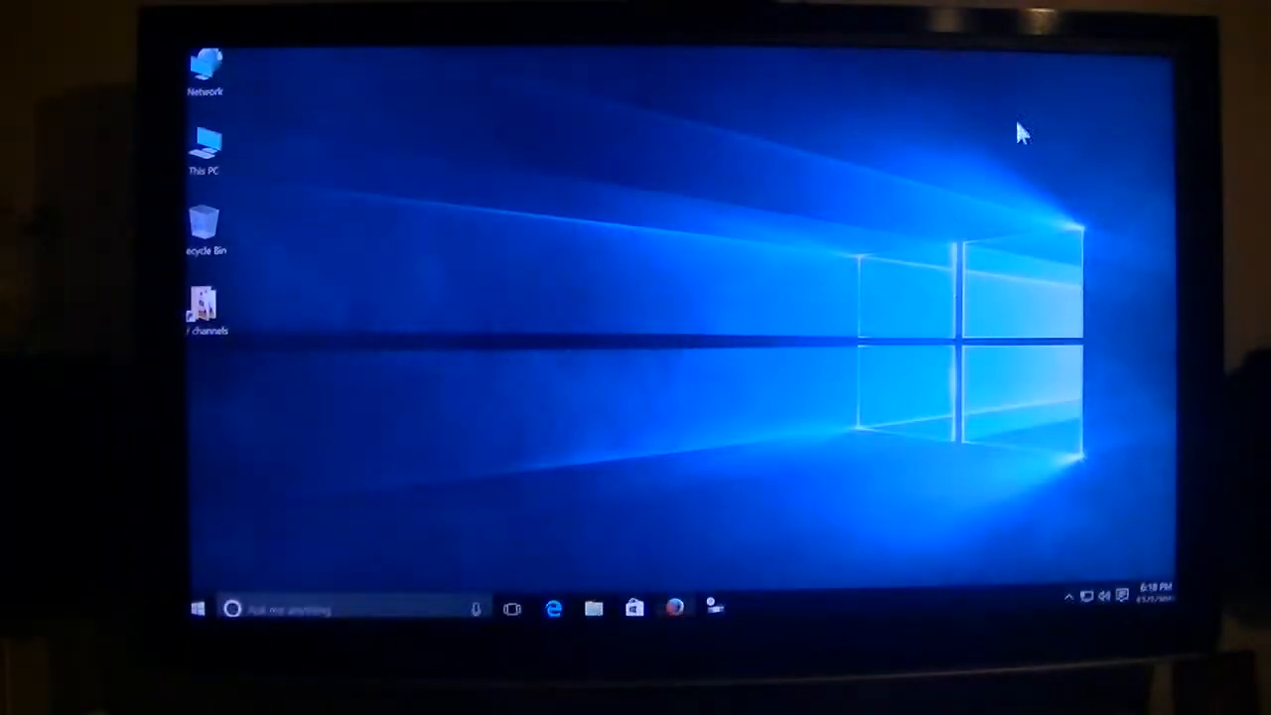
mouse_move(873, 482)
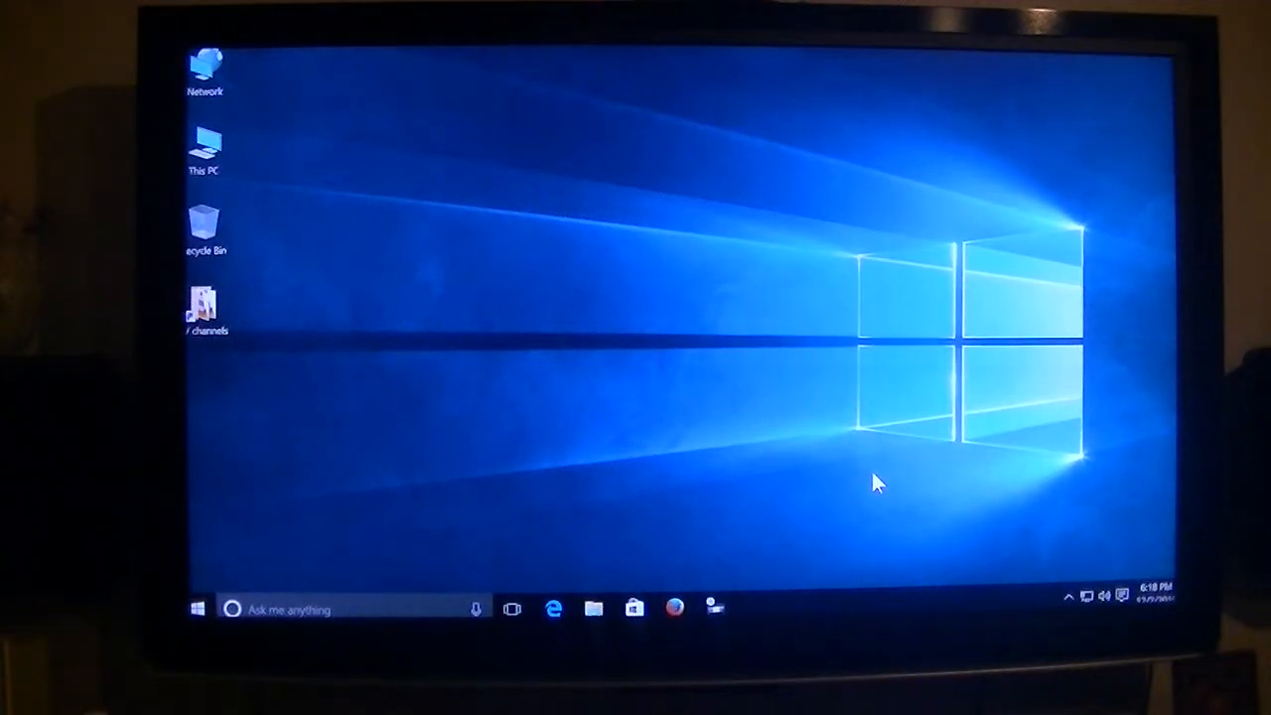